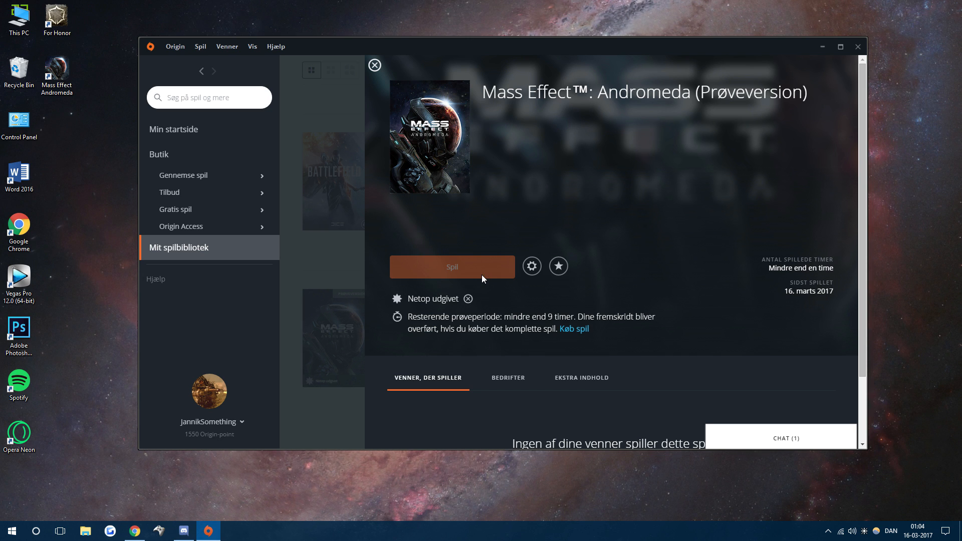
- Launch the Mass Effect Andromeda trial from Origin and close its black game window
click(452, 267)
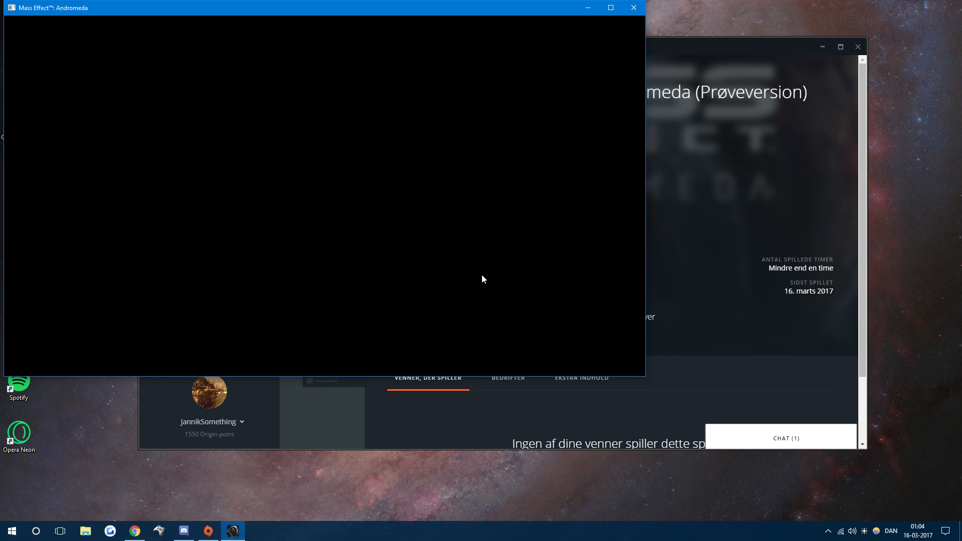
mouse_move(625, 20)
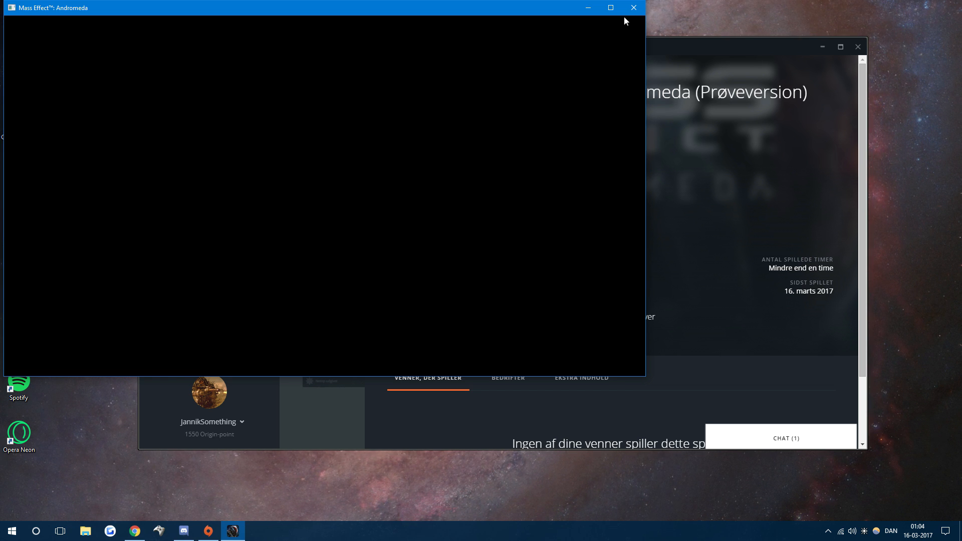
drag(306, 7, 237, 41)
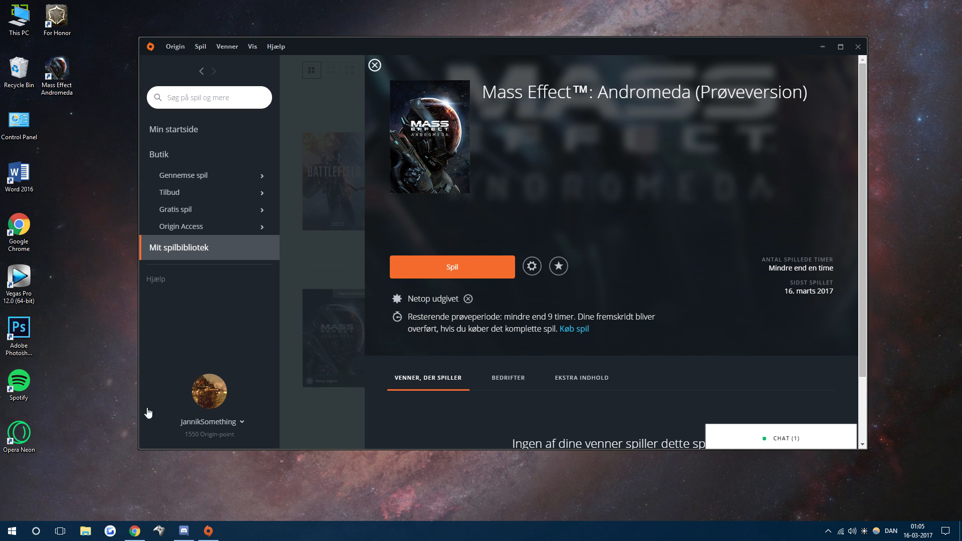
- In Programs and Features, begin uninstalling Corsair Utility Engine and confirm the removal
click(10, 530)
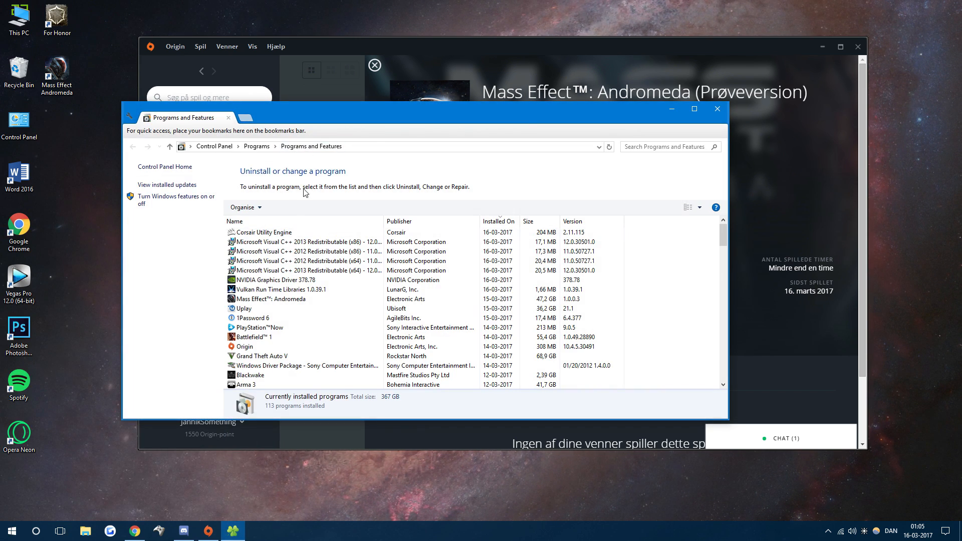
click(264, 231)
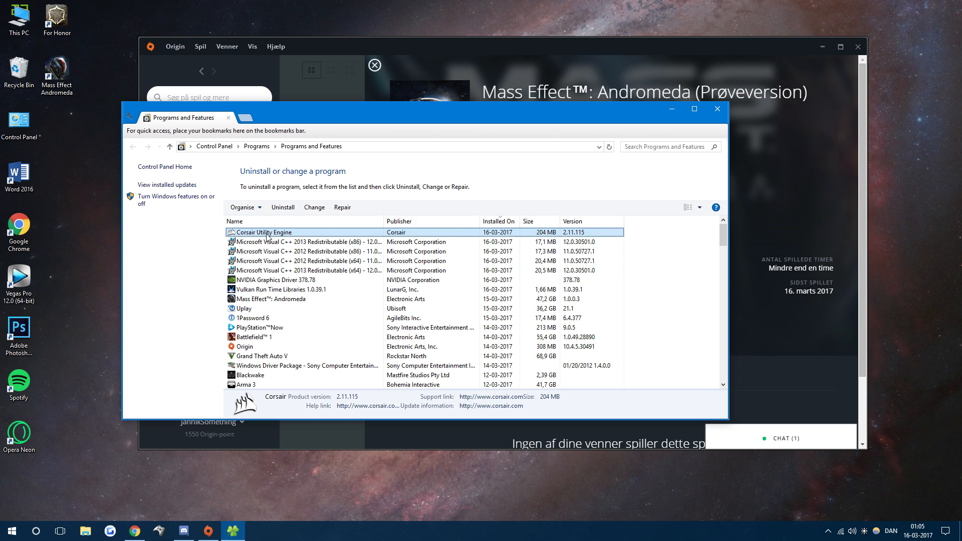
click(283, 207)
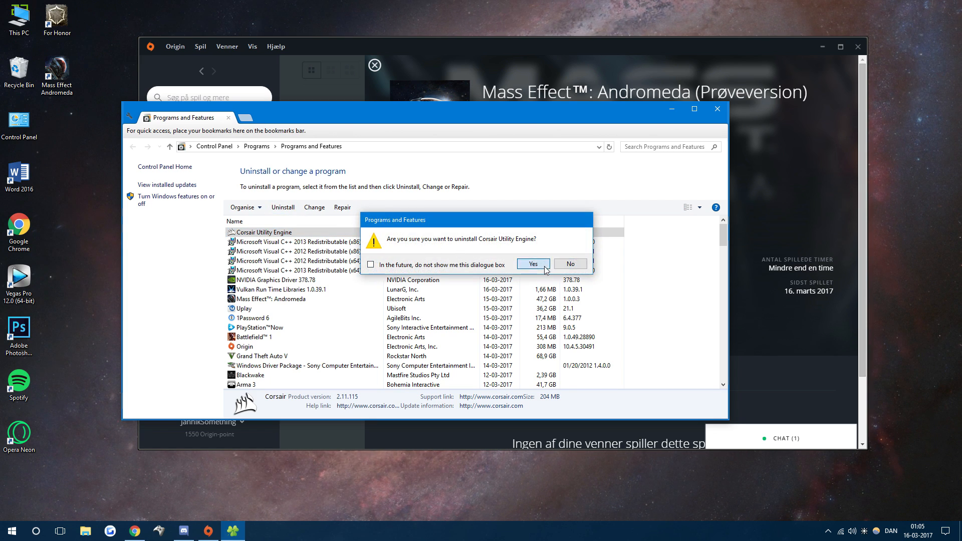
click(531, 263)
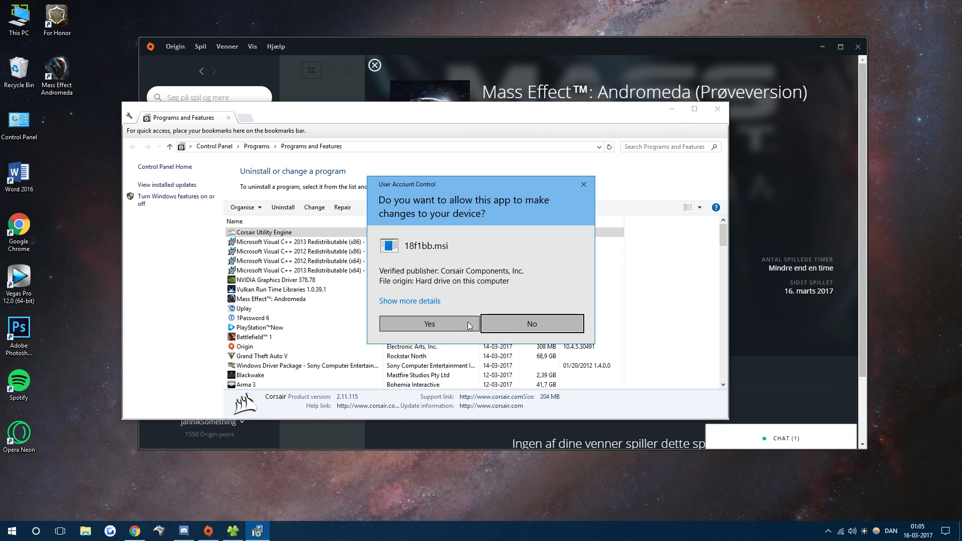
- Allow the Corsair uninstaller and proceed, keeping saved settings
click(429, 324)
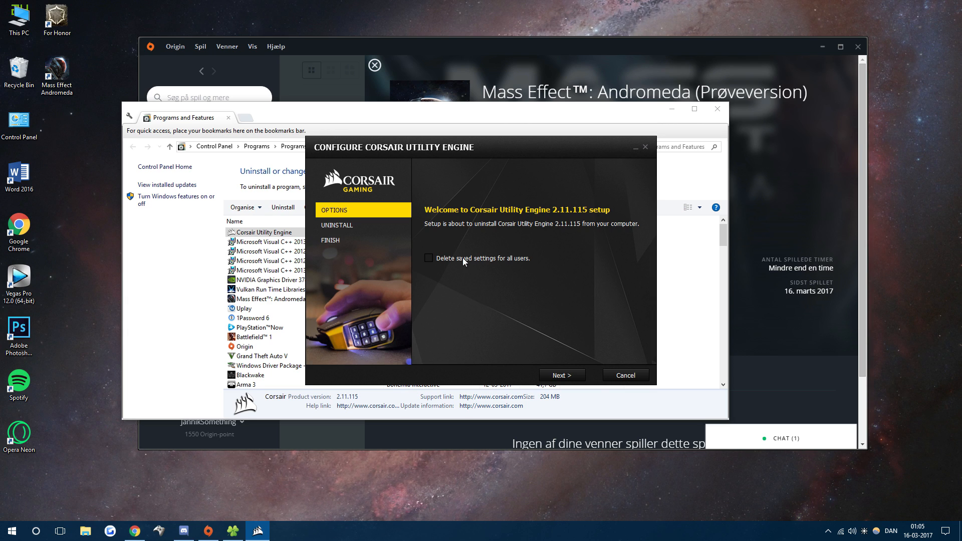
mouse_move(562, 374)
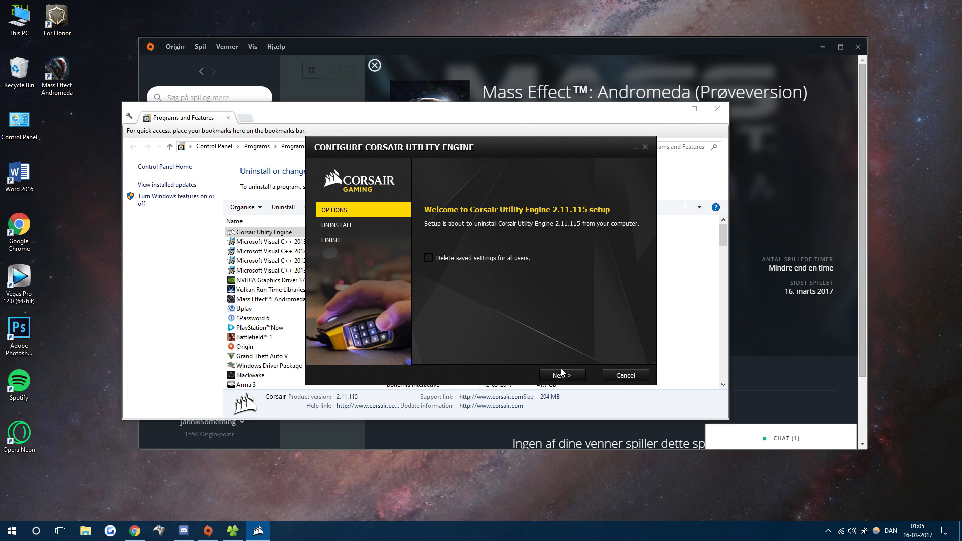
click(560, 375)
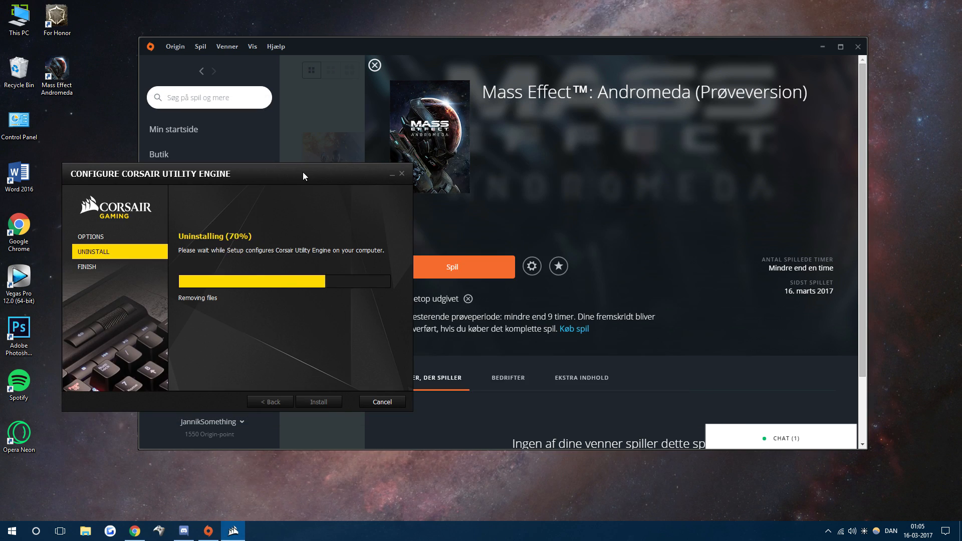
- Close the finished Corsair uninstaller and relaunch Mass Effect Andromeda via Spil in Origin
click(380, 402)
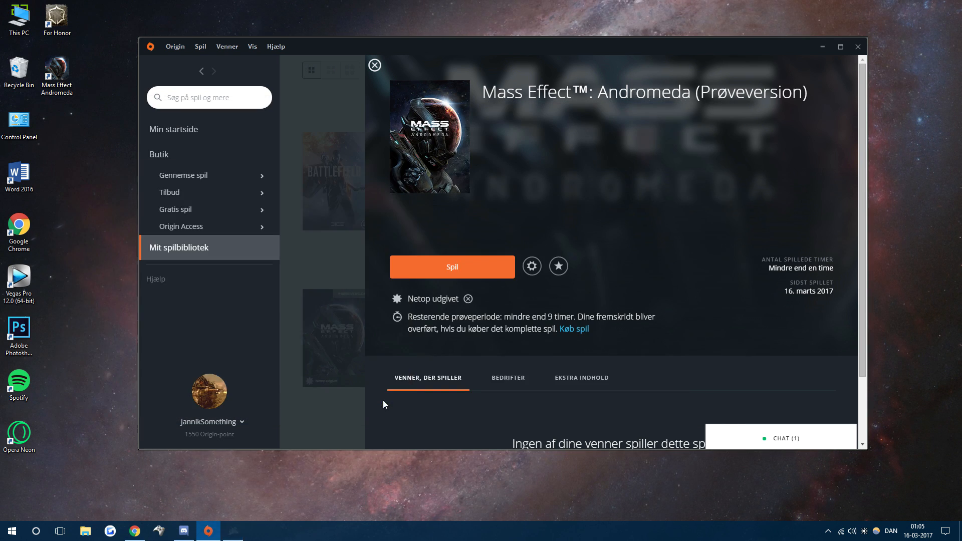
mouse_move(568, 372)
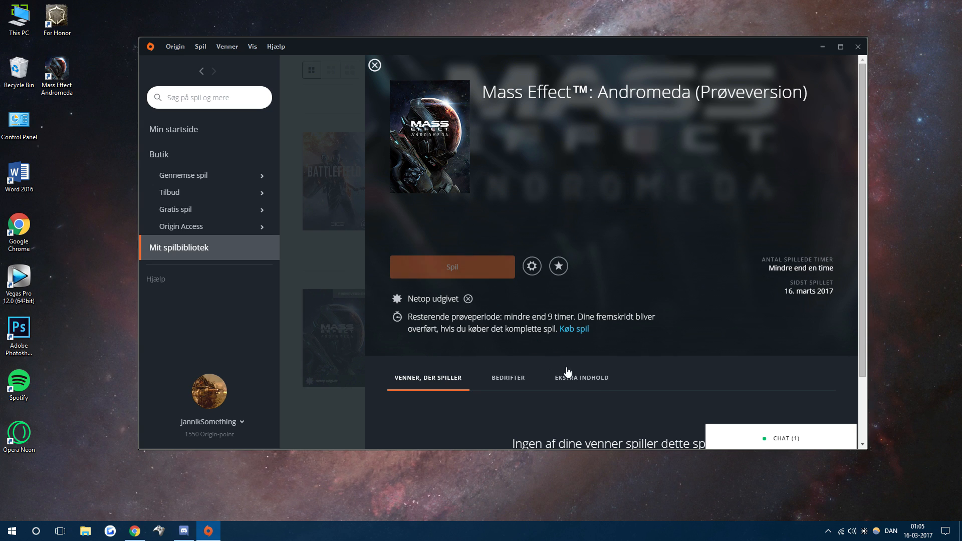
mouse_move(595, 378)
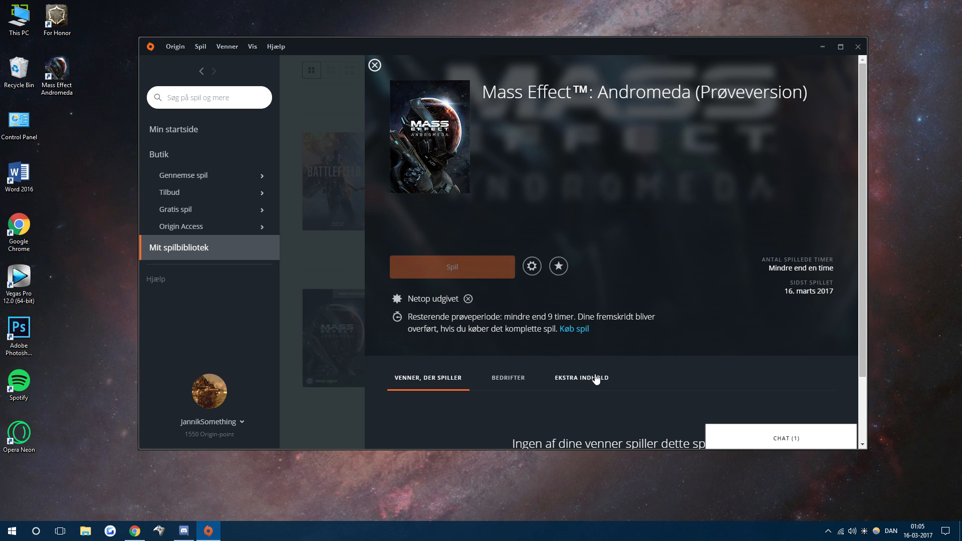
click(452, 266)
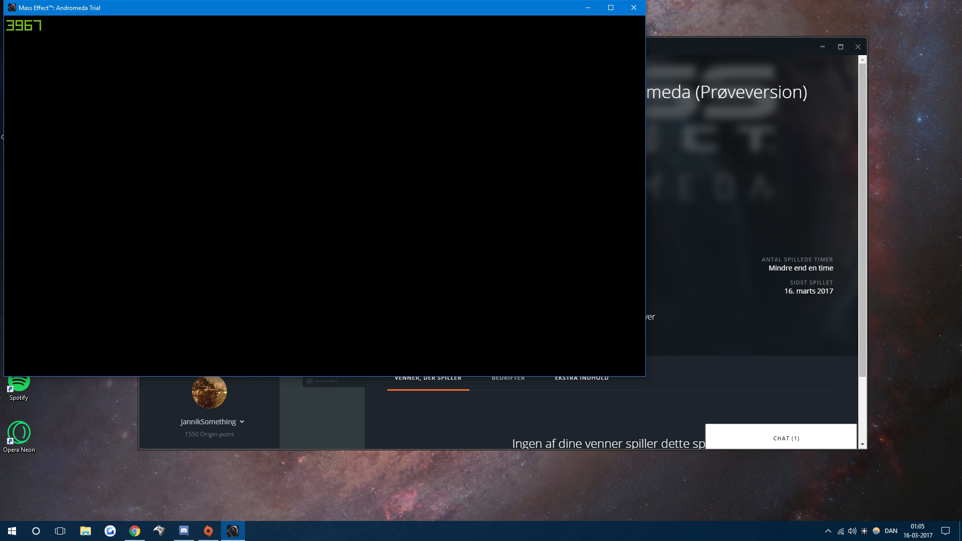